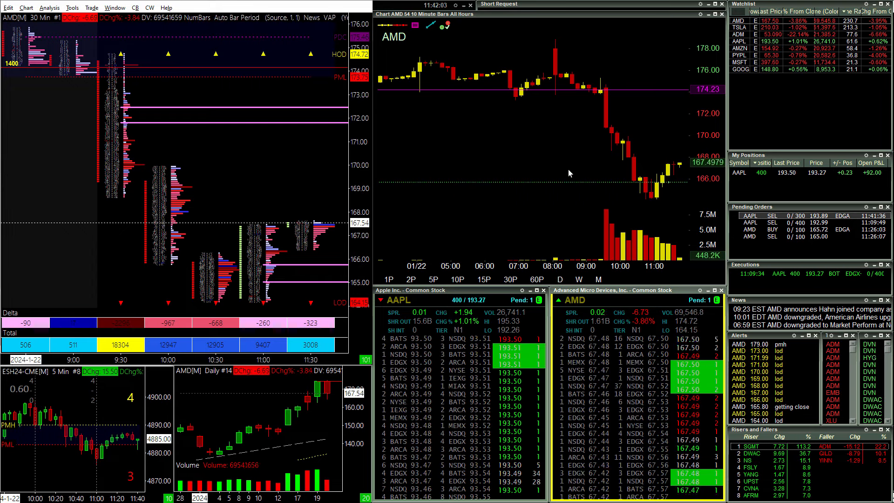
{"action": "mouse_move", "coordinate": [638, 205]}
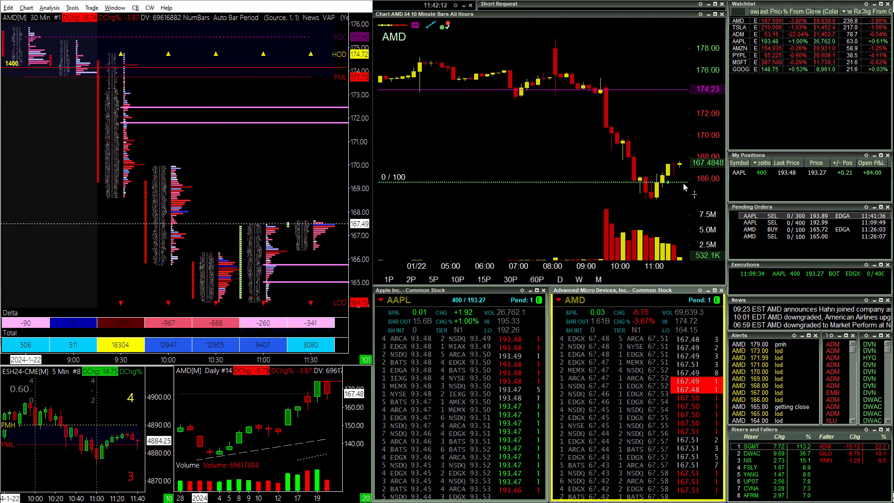
{"action": "mouse_move", "coordinate": [390, 234]}
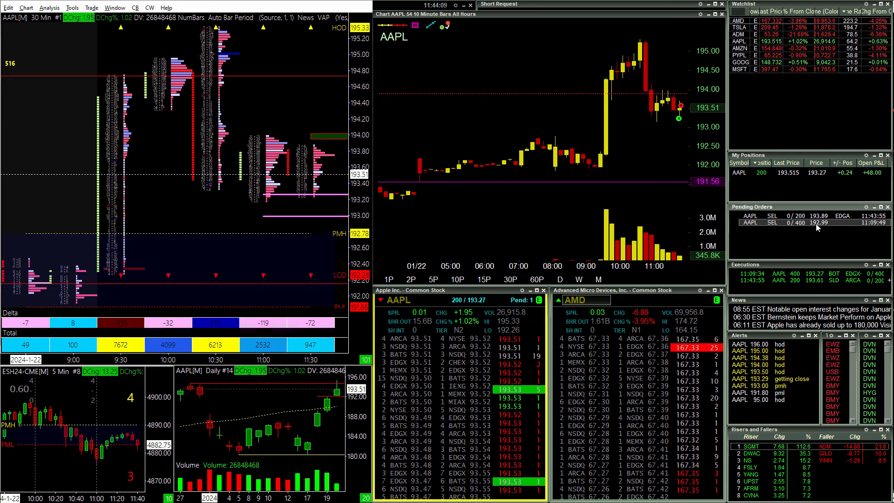
- Cancel the 400-share AAPL sell order at 192.99 from the Pending Orders row menu
{"action": "right_click", "coordinate": [799, 223]}
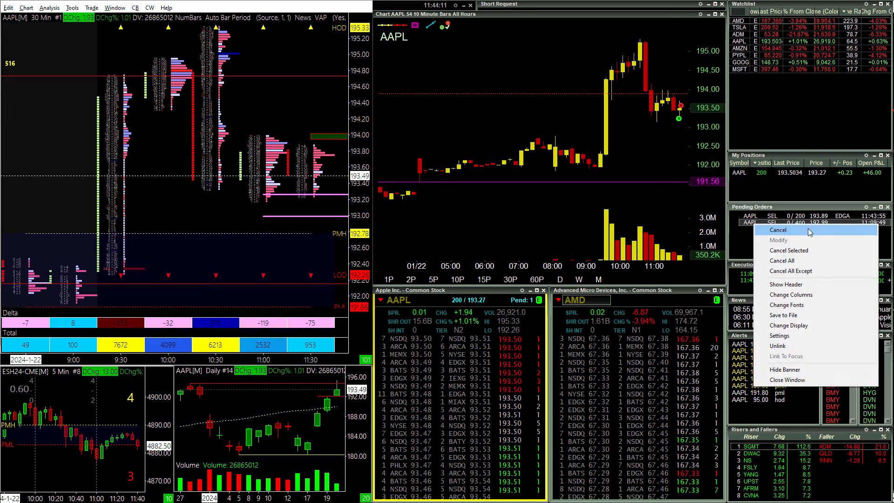
{"action": "left_click", "coordinate": [777, 230]}
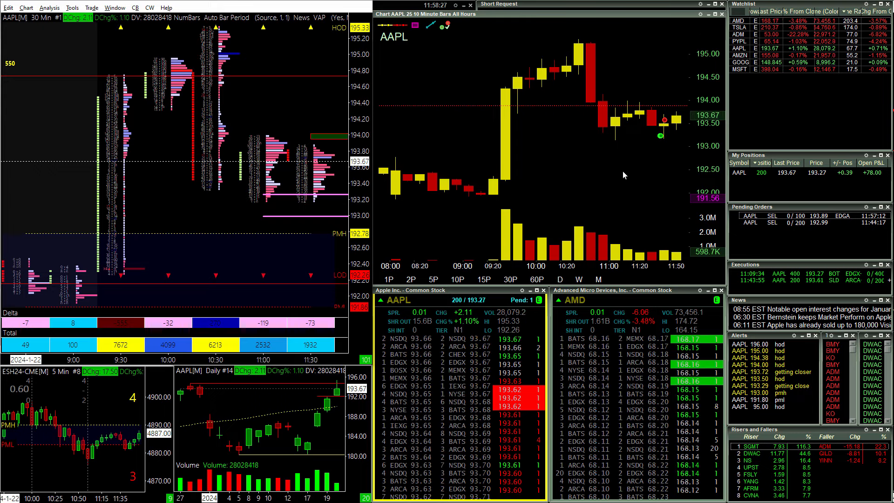
{"action": "mouse_move", "coordinate": [659, 161]}
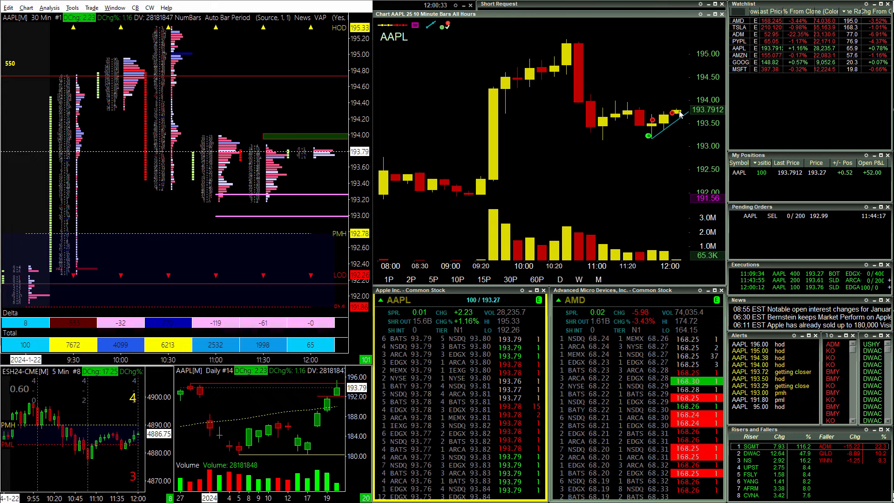
{"action": "mouse_move", "coordinate": [610, 182]}
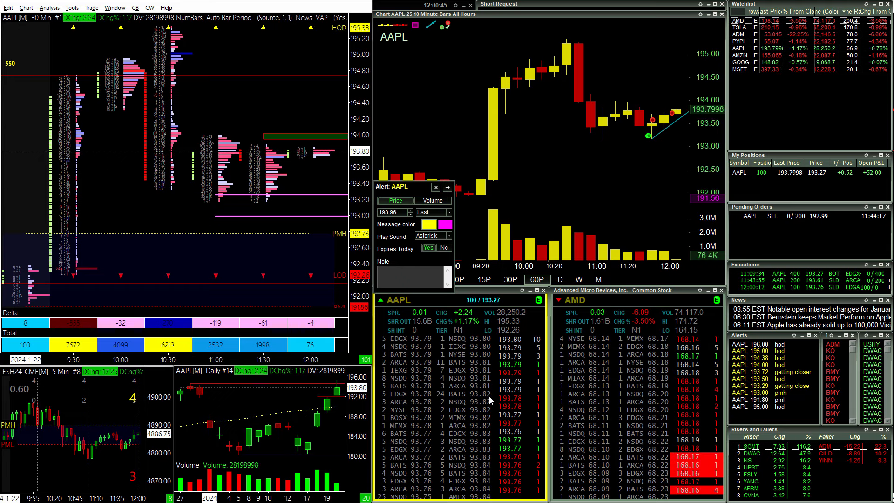
- Enter the note 'approaching the whole' on the AAPL 193.96 price alert
{"action": "type", "text": "approaching t"}
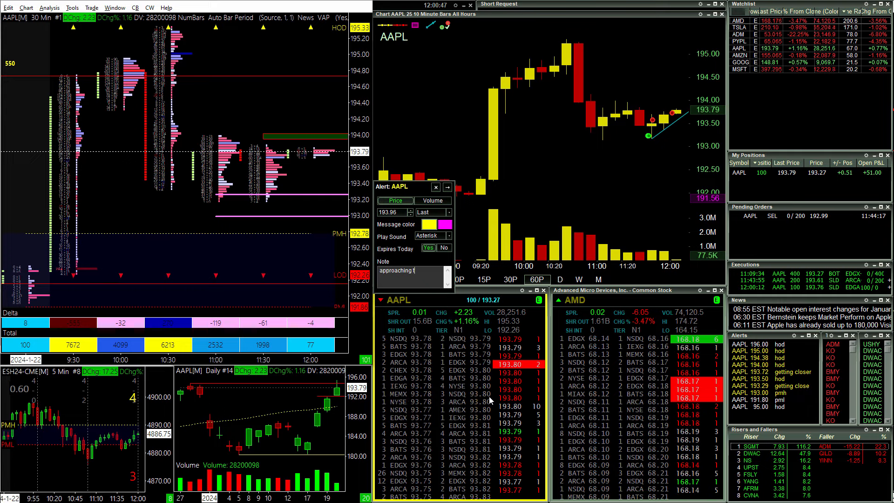
{"action": "type", "text": "he whole"}
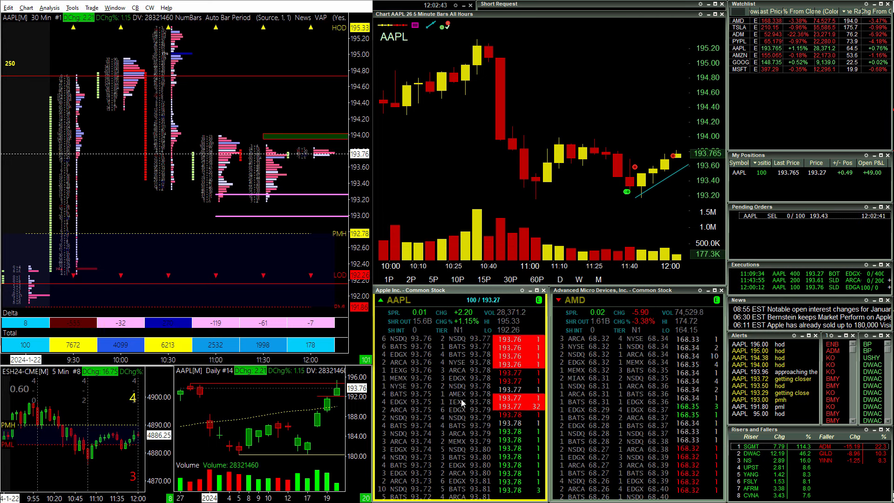
- Send a 100-share AAPL sell stop at 193.43 from the montage
{"action": "left_click", "coordinate": [457, 279]}
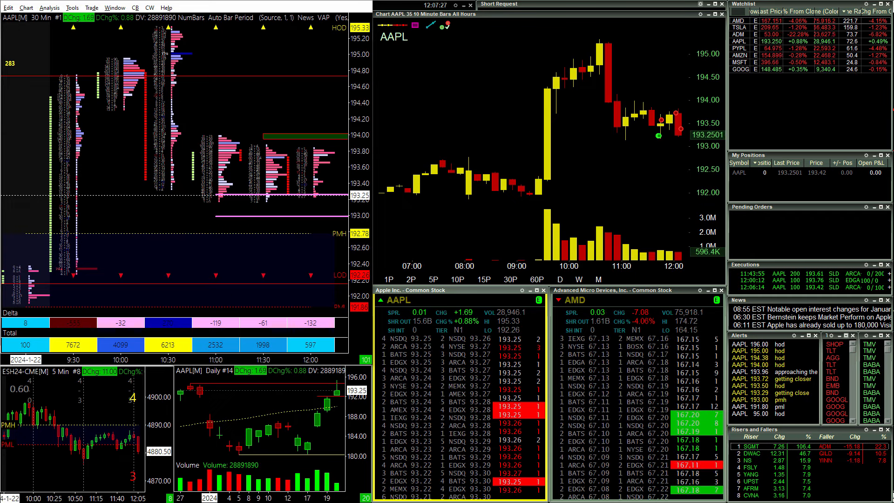
{"action": "mouse_move", "coordinate": [660, 155]}
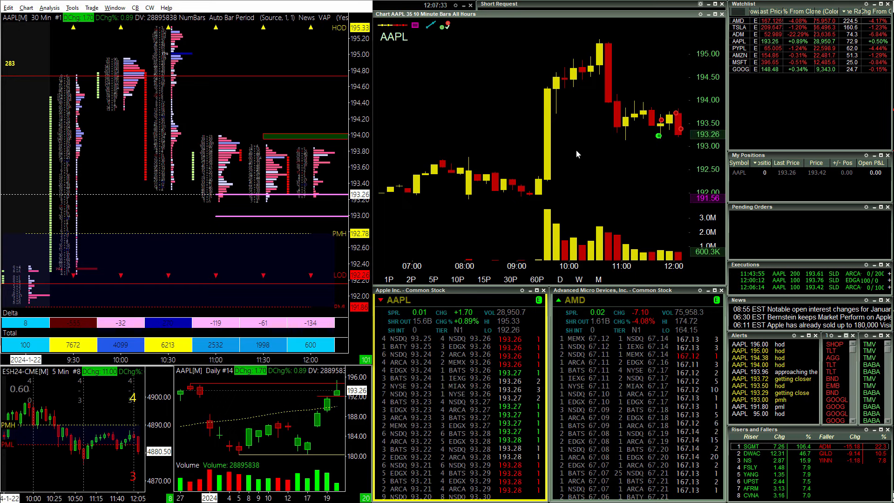
{"action": "mouse_move", "coordinate": [637, 146]}
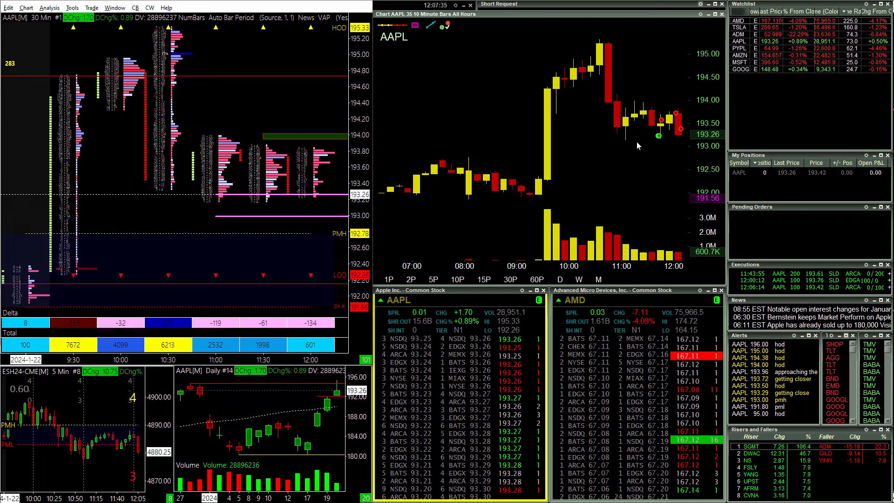